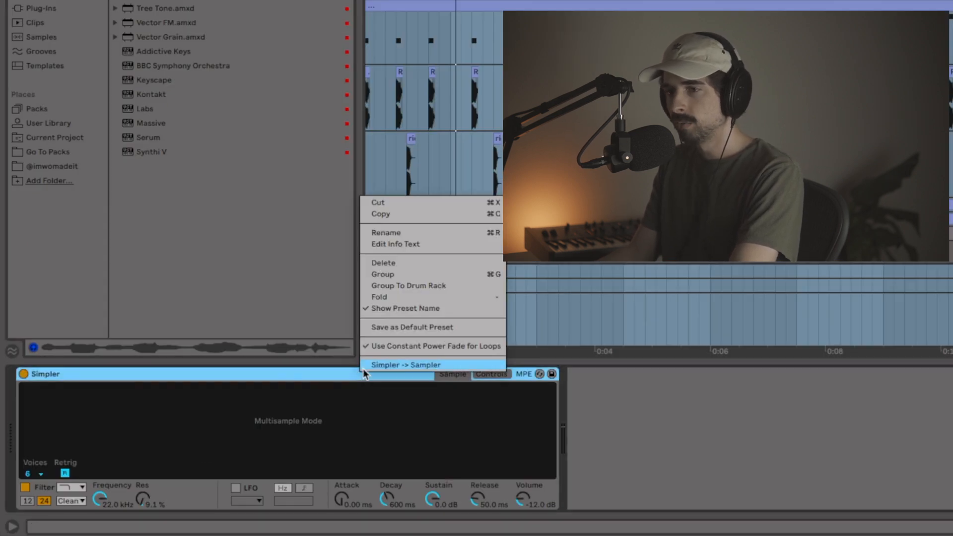
- Convert the empty Simpler to Sampler and keep interpolation at Best
{"action": "left_click", "coordinate": [405, 365]}
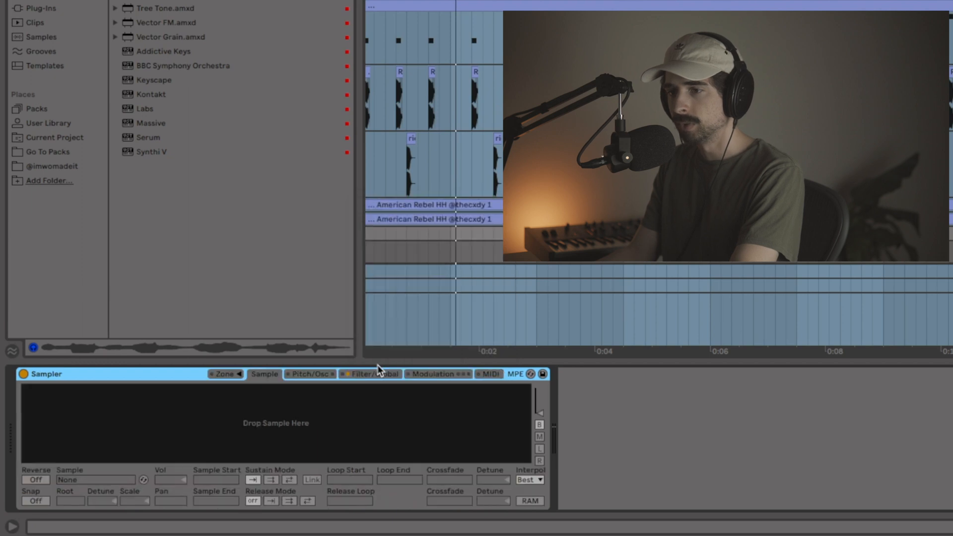
{"action": "mouse_move", "coordinate": [531, 483]}
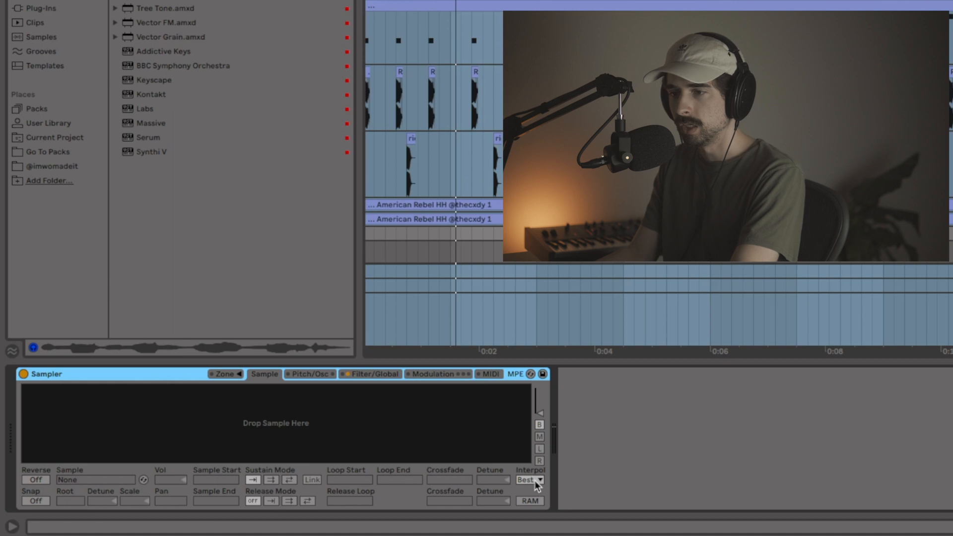
{"action": "left_click", "coordinate": [530, 480]}
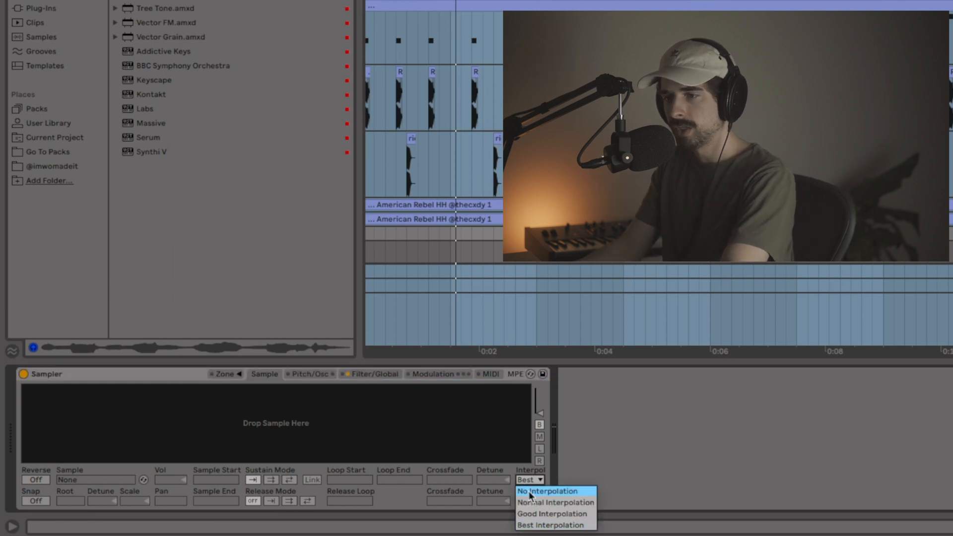
{"action": "mouse_move", "coordinate": [552, 516]}
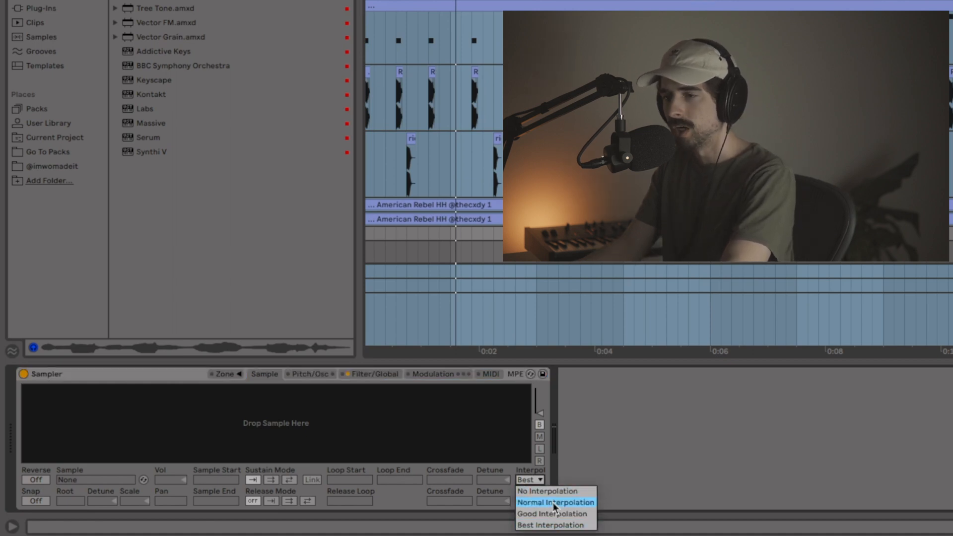
{"action": "mouse_move", "coordinate": [553, 524]}
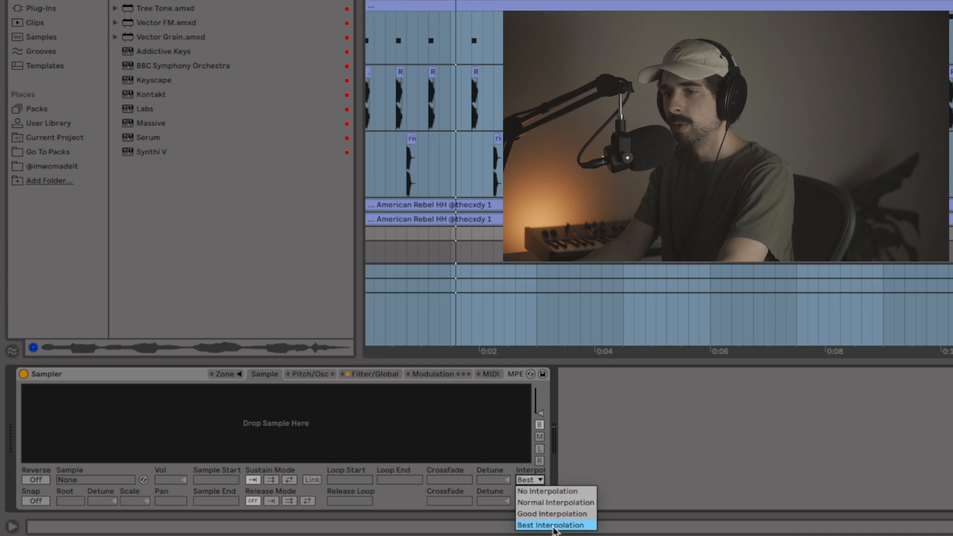
{"action": "left_click", "coordinate": [554, 524]}
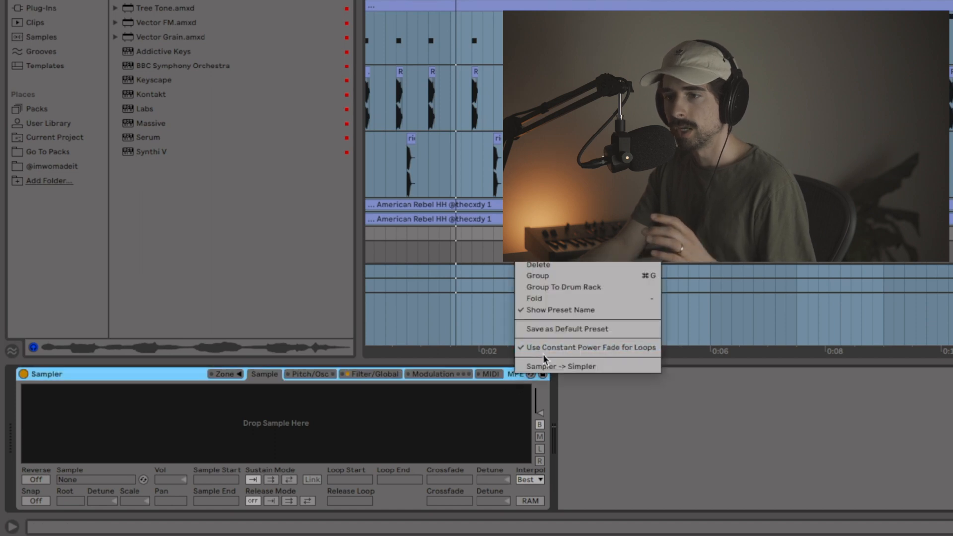
- Convert the Sampler back to Simpler and save it as the default preset
{"action": "left_click", "coordinate": [563, 366]}
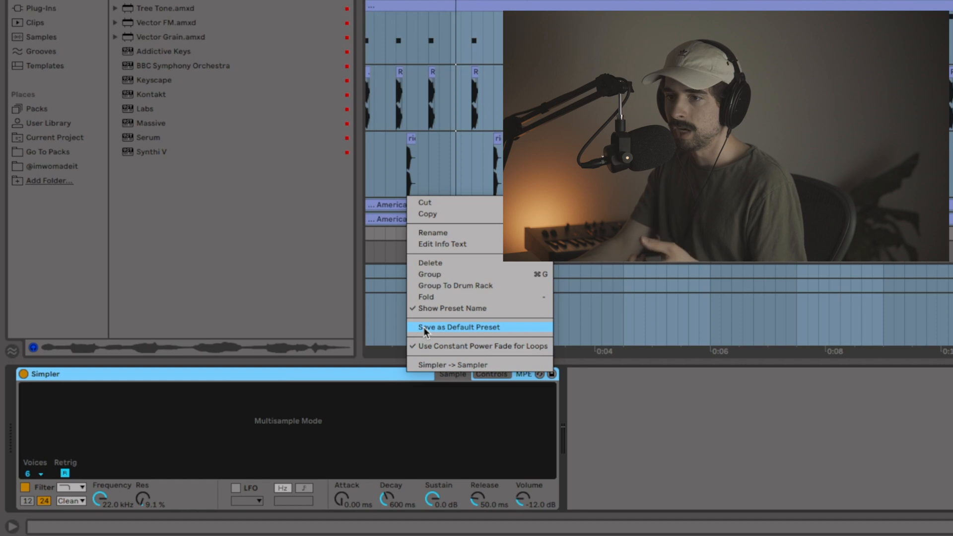
{"action": "left_click", "coordinate": [459, 327]}
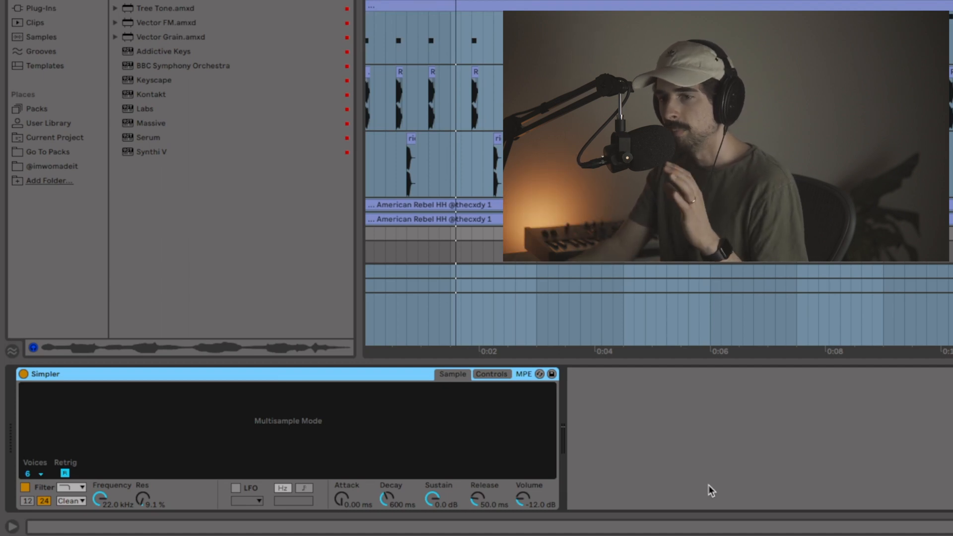
{"action": "mouse_move", "coordinate": [238, 423]}
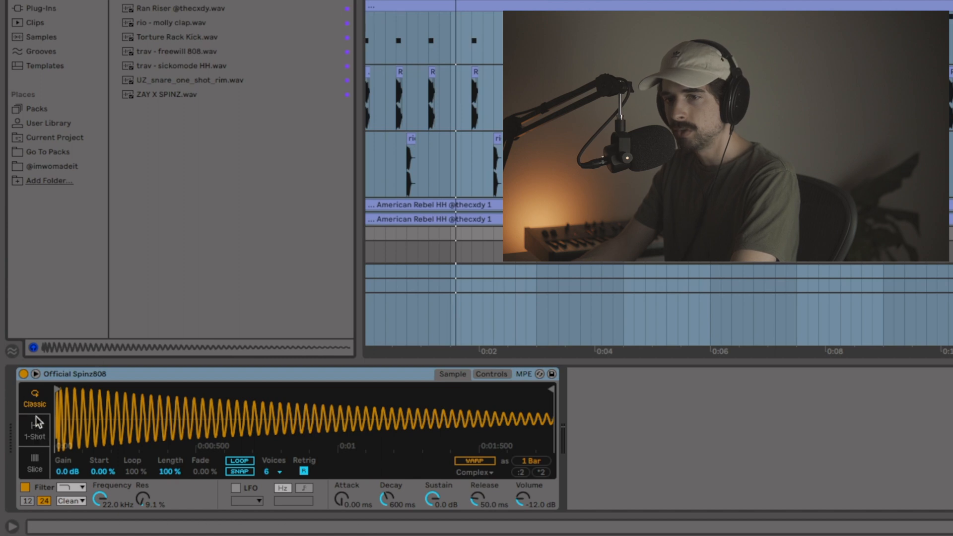
- Set the Spinz808 to 1-Shot playback after briefly comparing Classic mode
{"action": "left_click", "coordinate": [34, 435]}
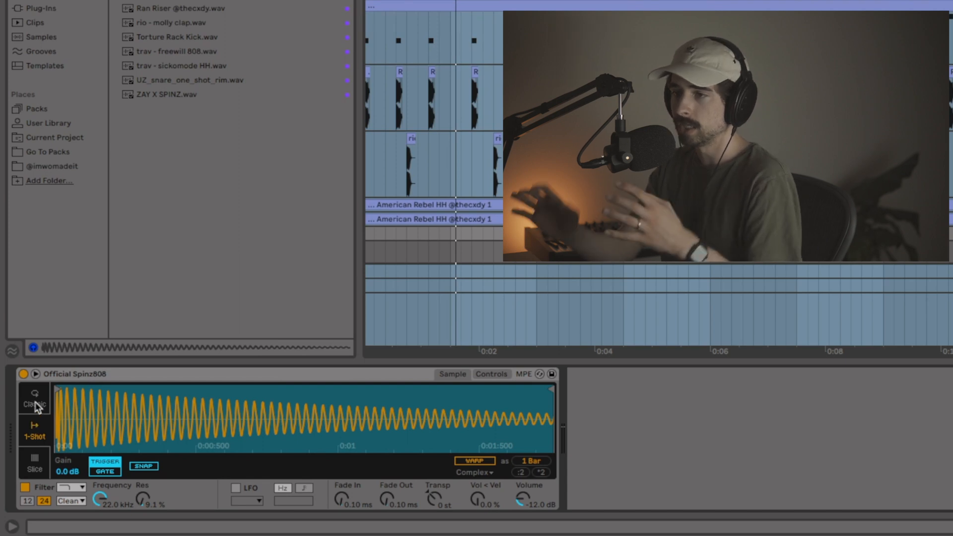
{"action": "left_click", "coordinate": [33, 405]}
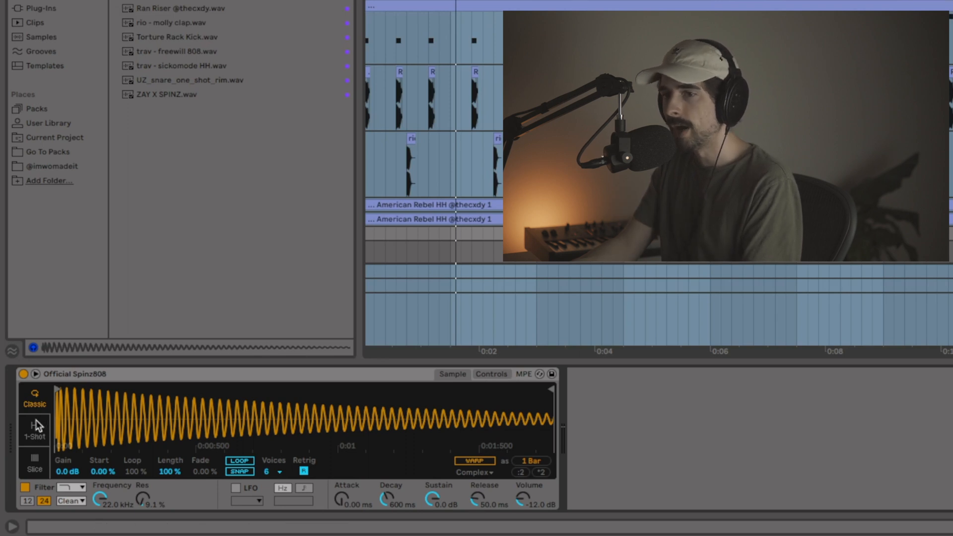
{"action": "left_click", "coordinate": [32, 429]}
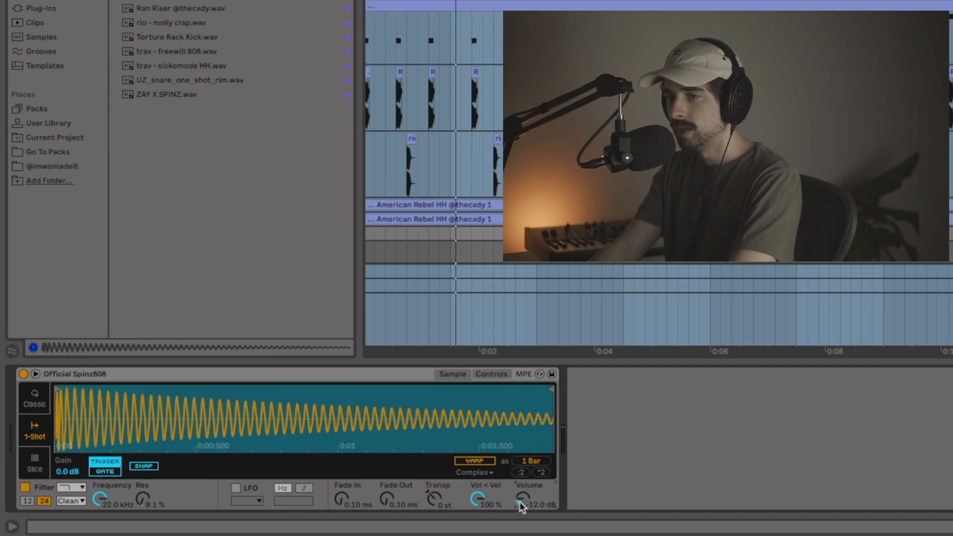
- Adjust the 808's Volume knob, bringing it back to -12 dB
{"action": "left_click_drag", "start_coordinate": [522, 499], "coordinate": [522, 486]}
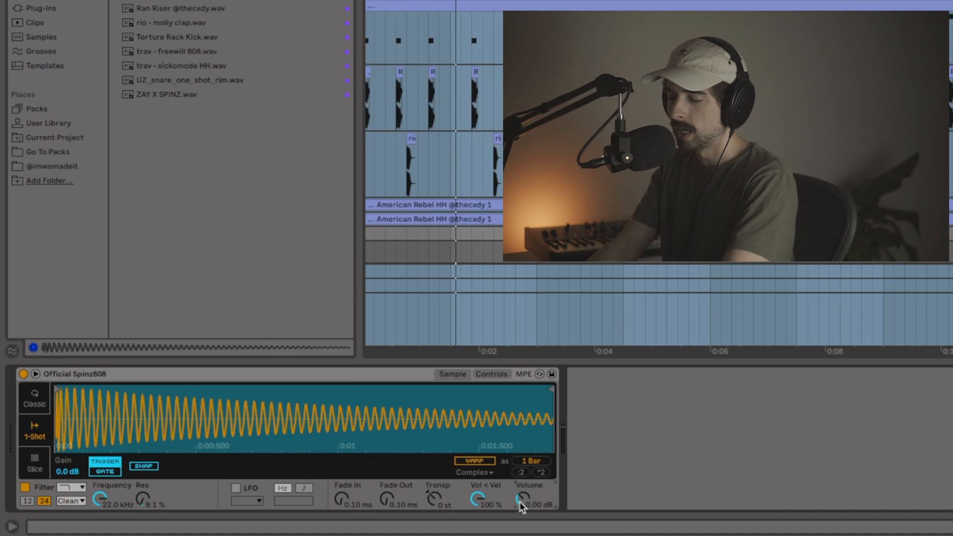
{"action": "left_click_drag", "start_coordinate": [522, 499], "coordinate": [517, 507]}
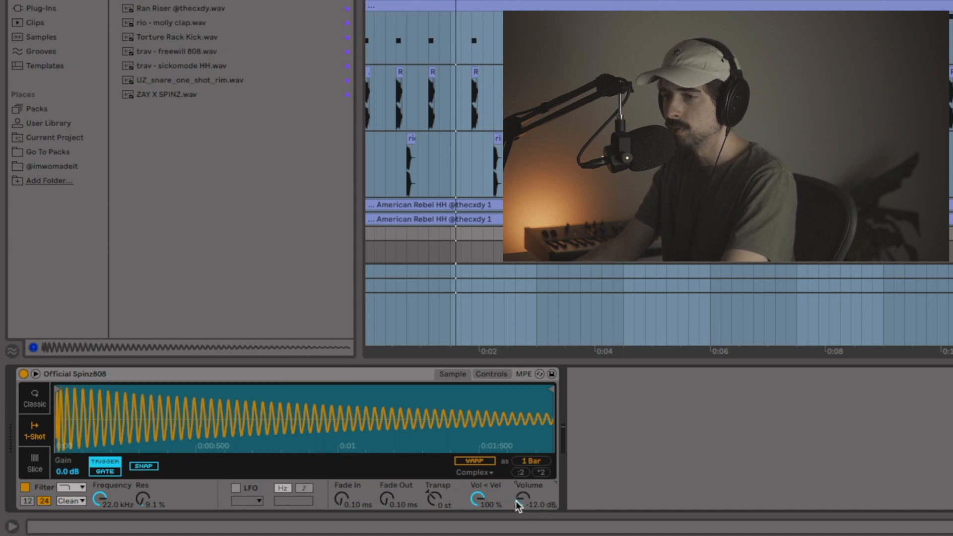
{"action": "left_click_drag", "start_coordinate": [476, 500], "coordinate": [476, 507]}
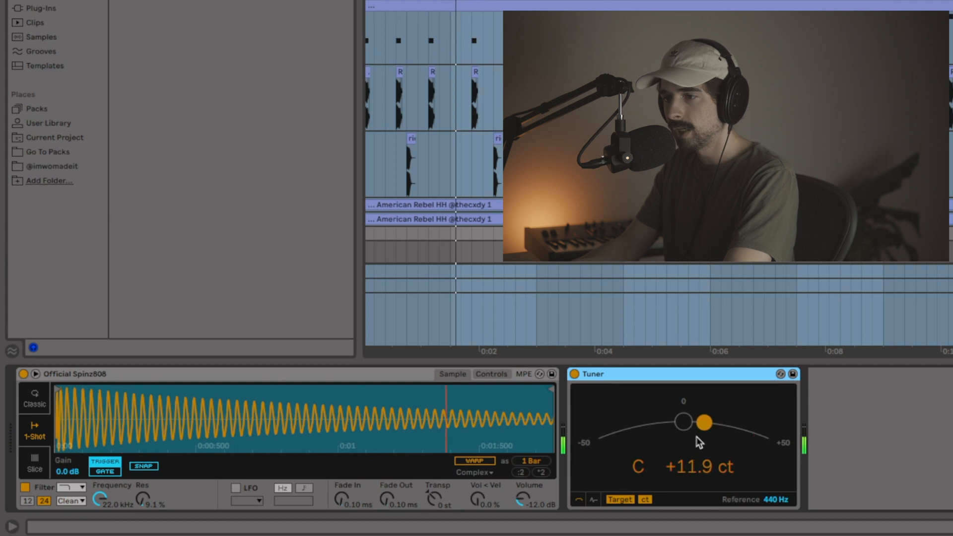
- Show Simpler's Controls page with filter and pitch envelope settings beside the Tuner
{"action": "left_click", "coordinate": [492, 374]}
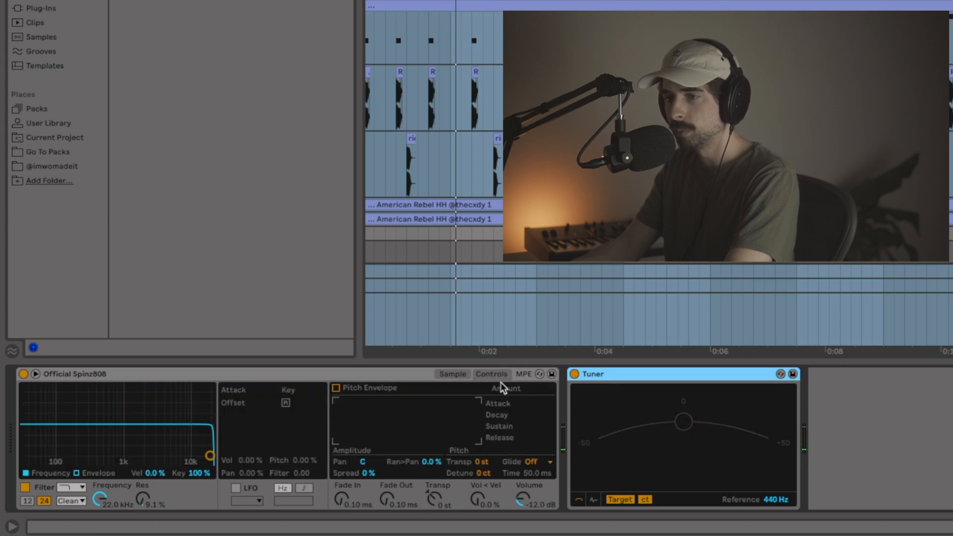
{"action": "mouse_move", "coordinate": [672, 458]}
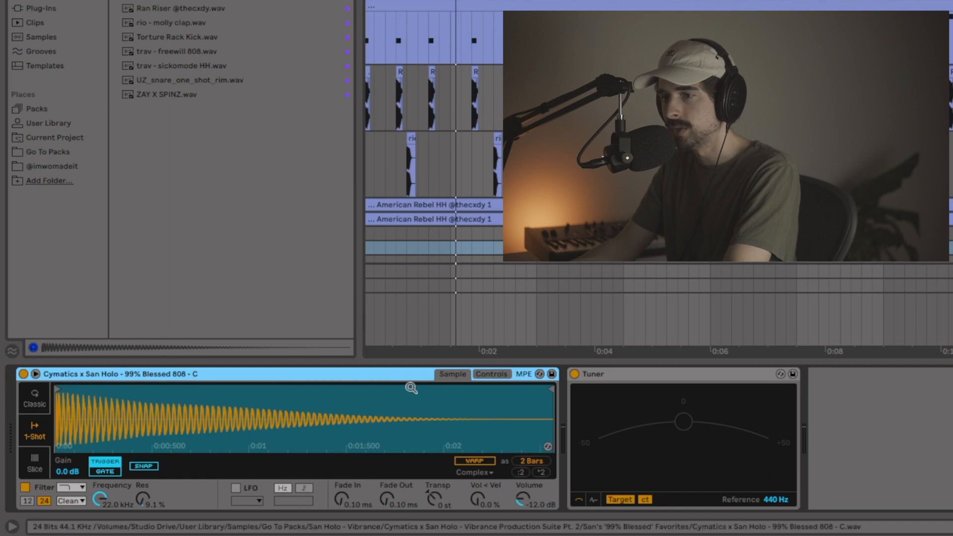
- Show Simpler's Filter, Pitch Envelope and Glide parameters and adjust one control
{"action": "left_click", "coordinate": [492, 374]}
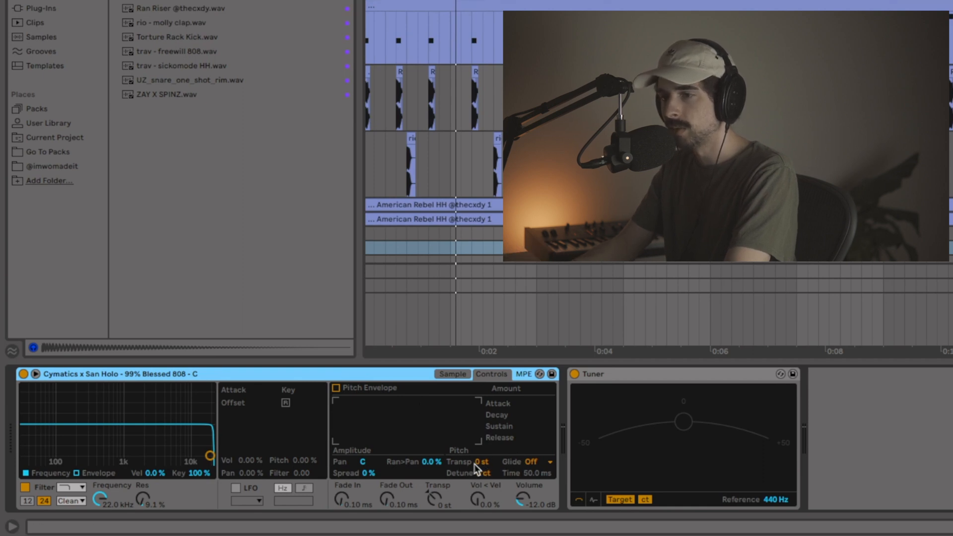
{"action": "left_click_drag", "start_coordinate": [480, 461], "coordinate": [480, 471]}
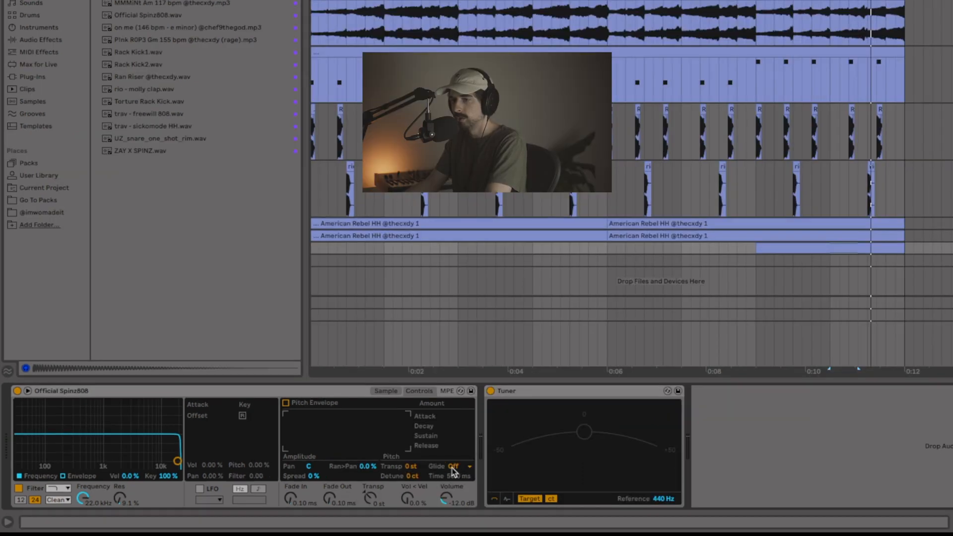
- Switch Simpler's Glide mode from Off to Glide with a 274 ms time
{"action": "left_click", "coordinate": [847, 249]}
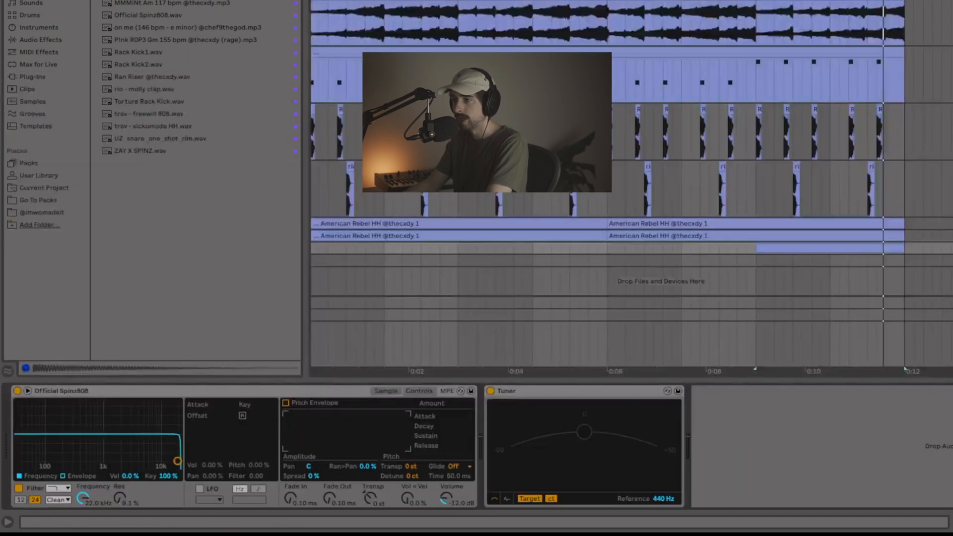
{"action": "left_click", "coordinate": [458, 466]}
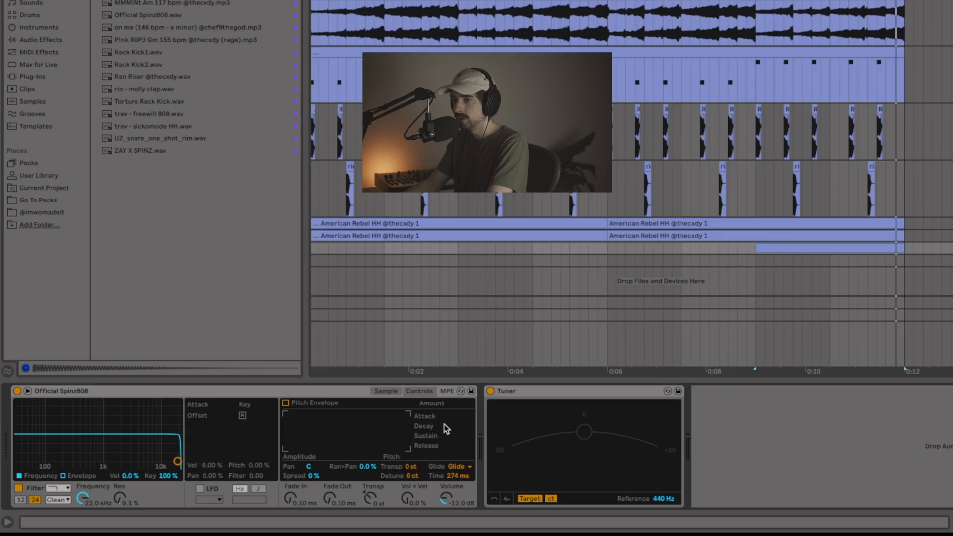
{"action": "left_click", "coordinate": [462, 466]}
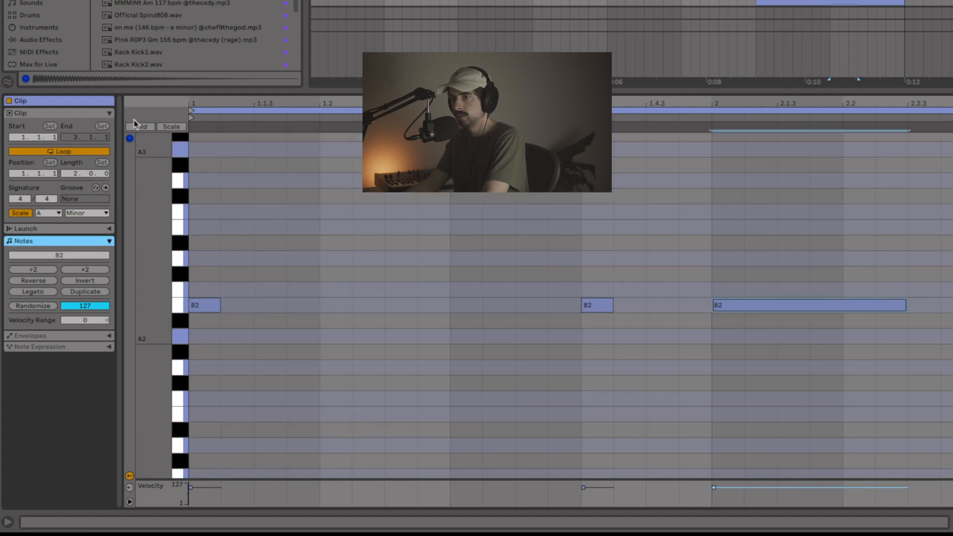
{"action": "mouse_move", "coordinate": [38, 350]}
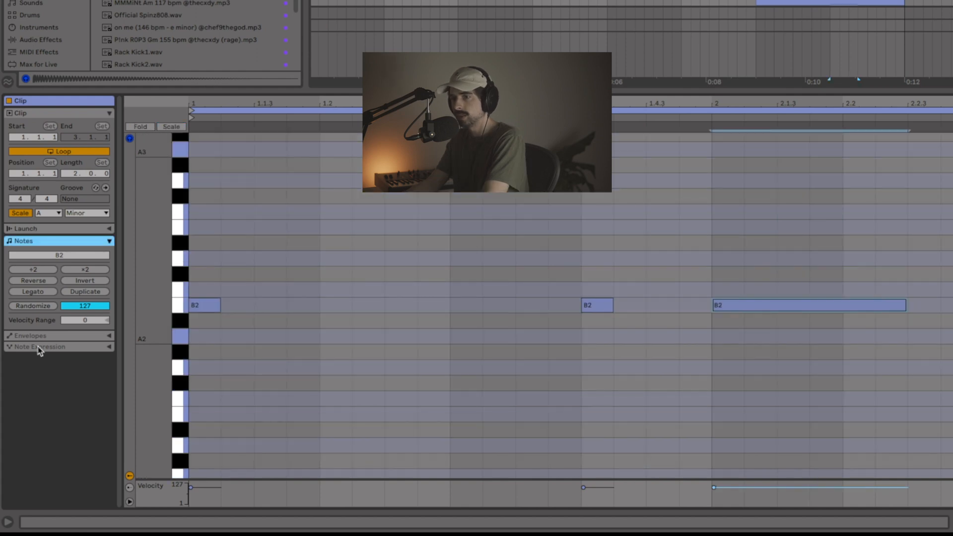
- Draw a Note Expression pitch bend raising the third B2 note +5 semitones partway through
{"action": "left_click", "coordinate": [36, 347]}
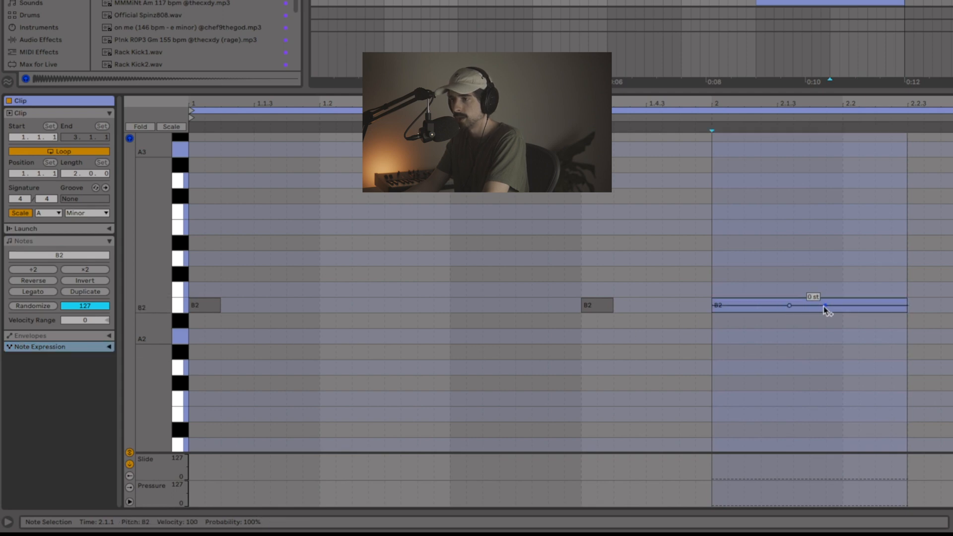
{"action": "left_click_drag", "start_coordinate": [837, 304], "coordinate": [837, 258]}
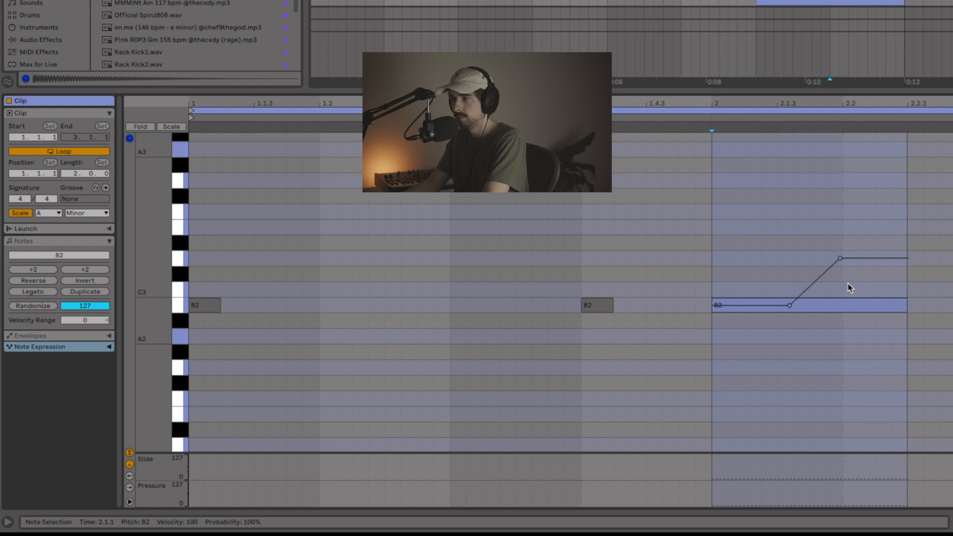
{"action": "left_click_drag", "start_coordinate": [838, 258], "coordinate": [840, 261]}
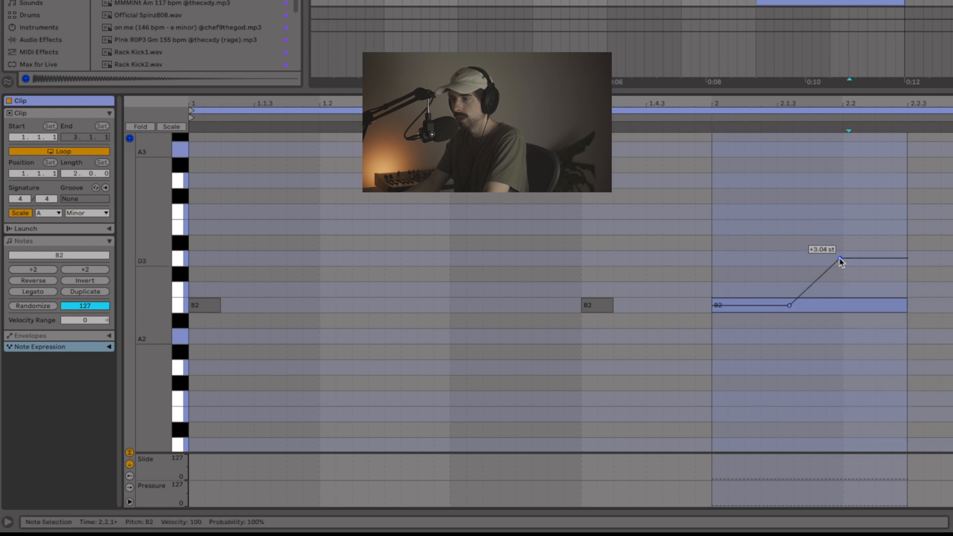
{"action": "right_click", "coordinate": [840, 260]}
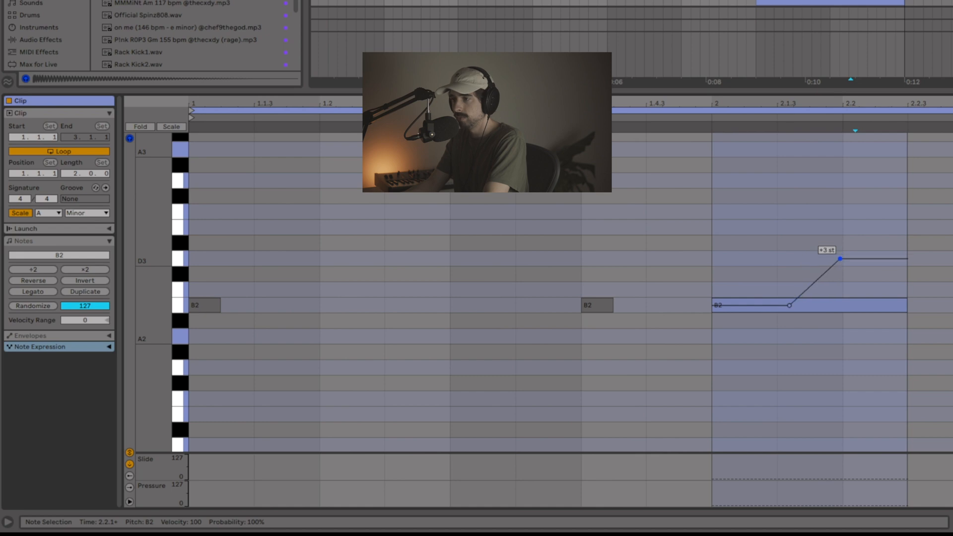
{"action": "left_click_drag", "start_coordinate": [840, 258], "coordinate": [840, 226]}
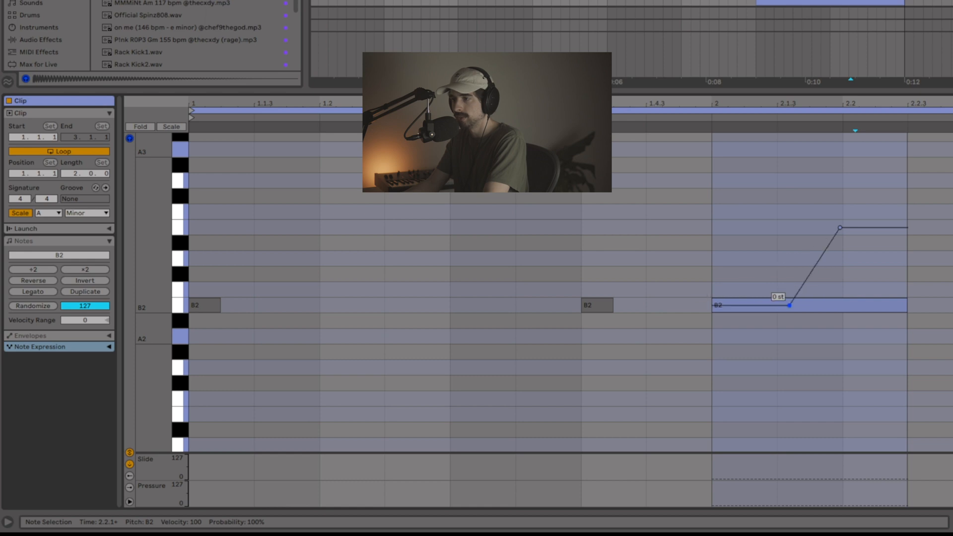
{"action": "left_click_drag", "start_coordinate": [791, 305], "coordinate": [840, 310]}
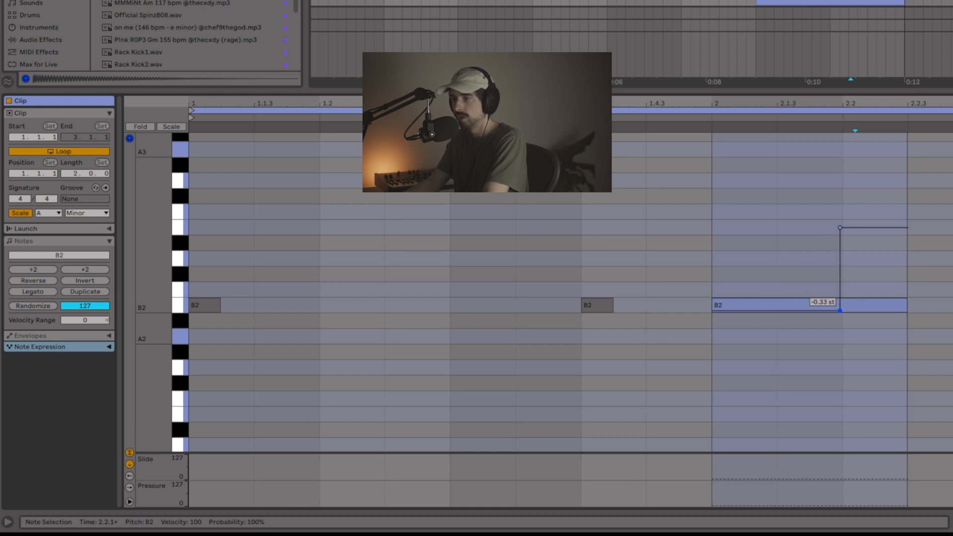
{"action": "left_click_drag", "start_coordinate": [839, 312], "coordinate": [772, 306]}
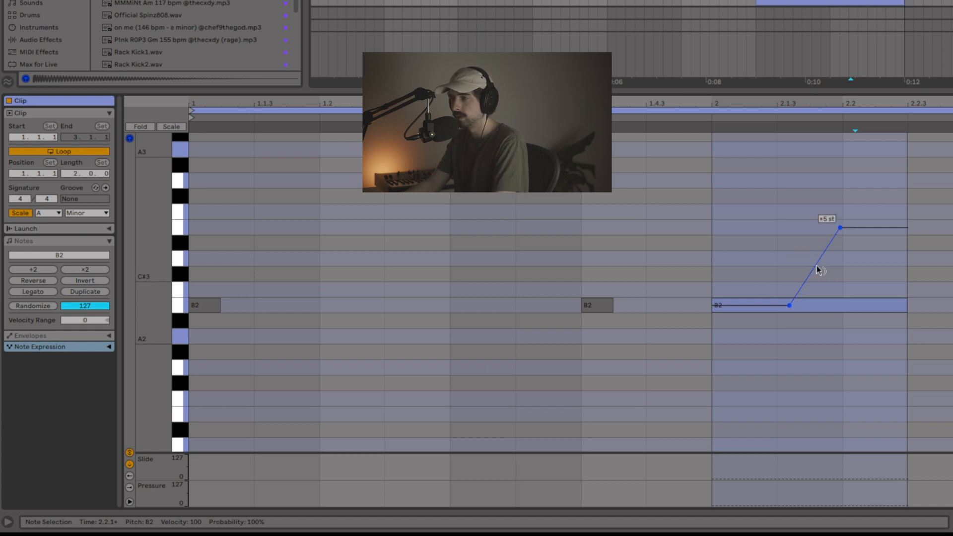
{"action": "left_click_drag", "start_coordinate": [818, 271], "coordinate": [801, 247]}
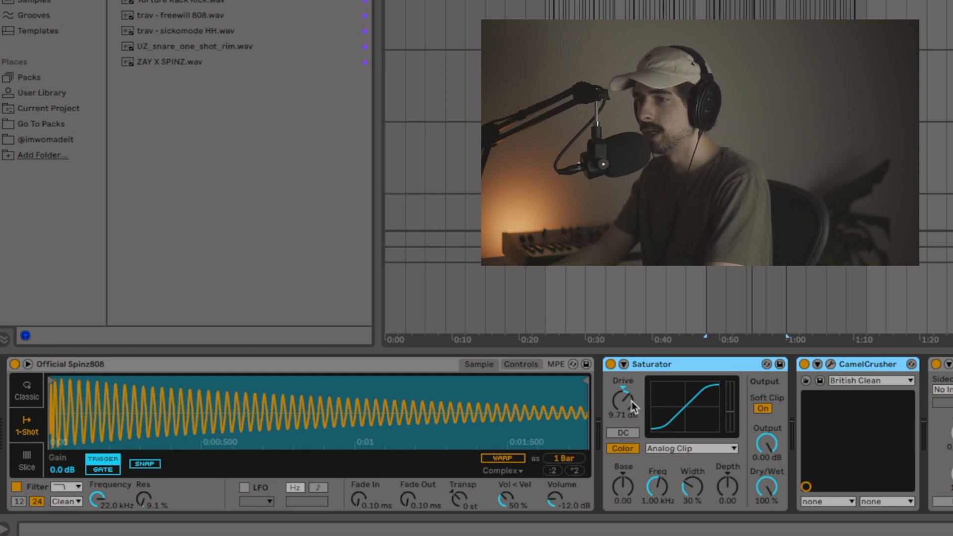
{"action": "mouse_move", "coordinate": [718, 435]}
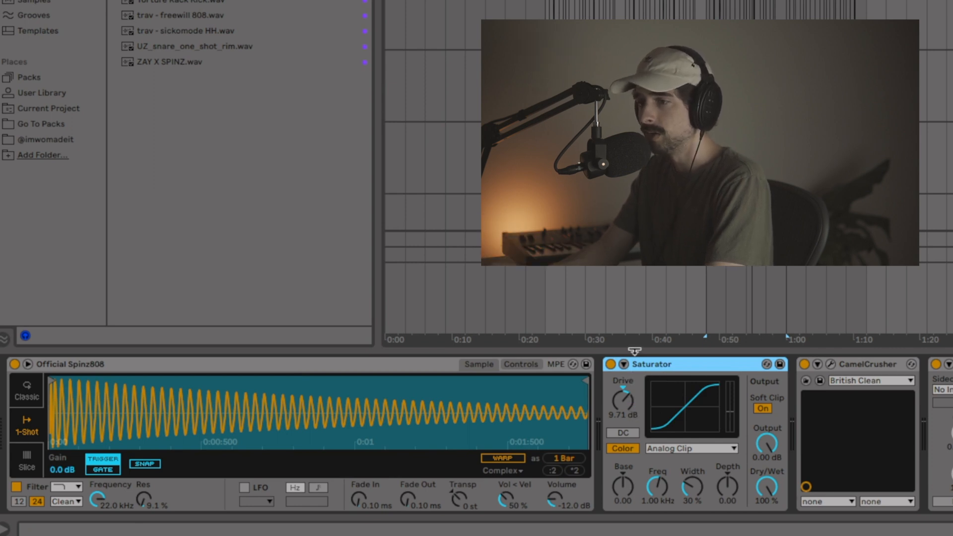
- Select the CamelCrusher effect, loaded with British Clean, after Saturator in the chain
{"action": "left_click", "coordinate": [863, 364]}
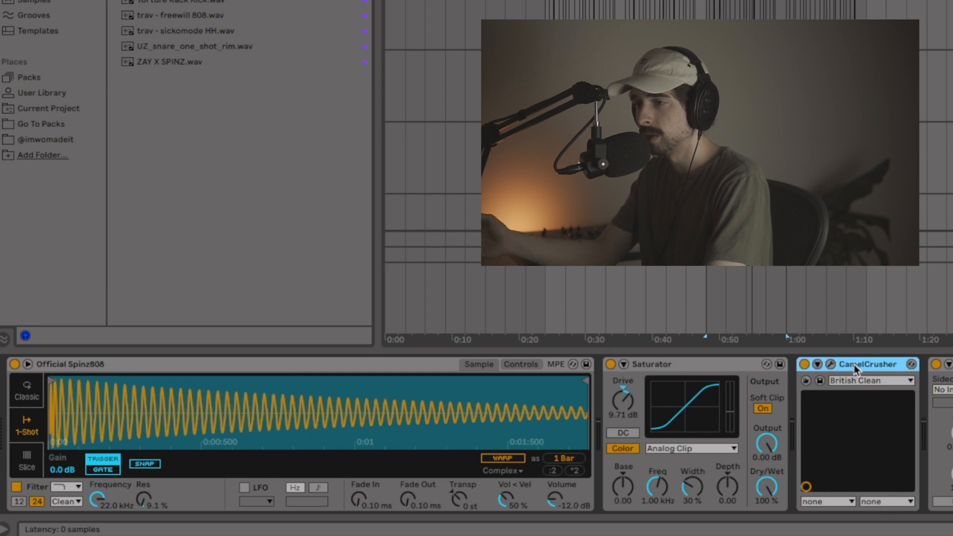